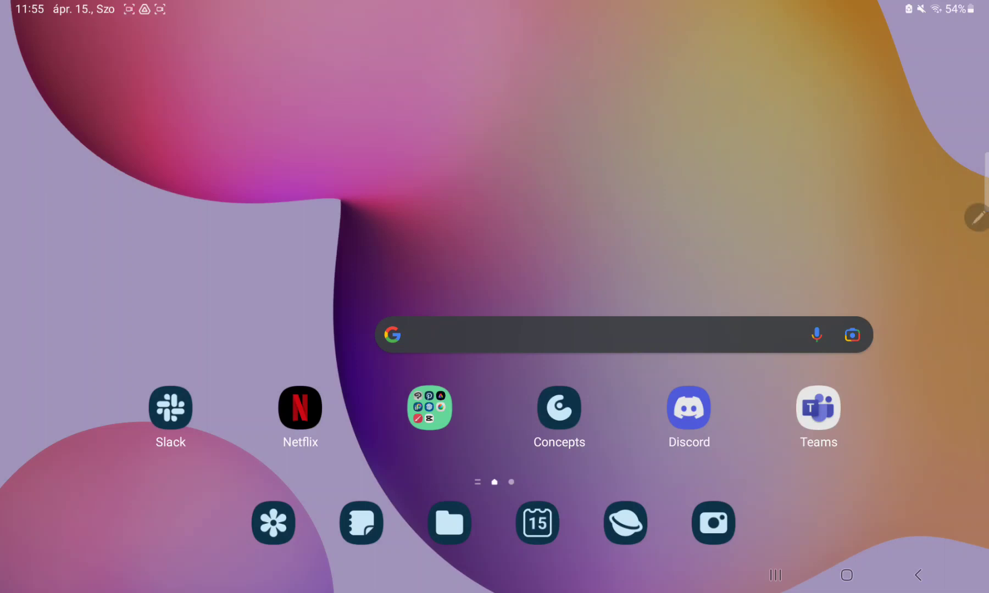
# Step: Launch Concepts from the home screen and bring up its workspace settings
pyautogui.click(557, 407)
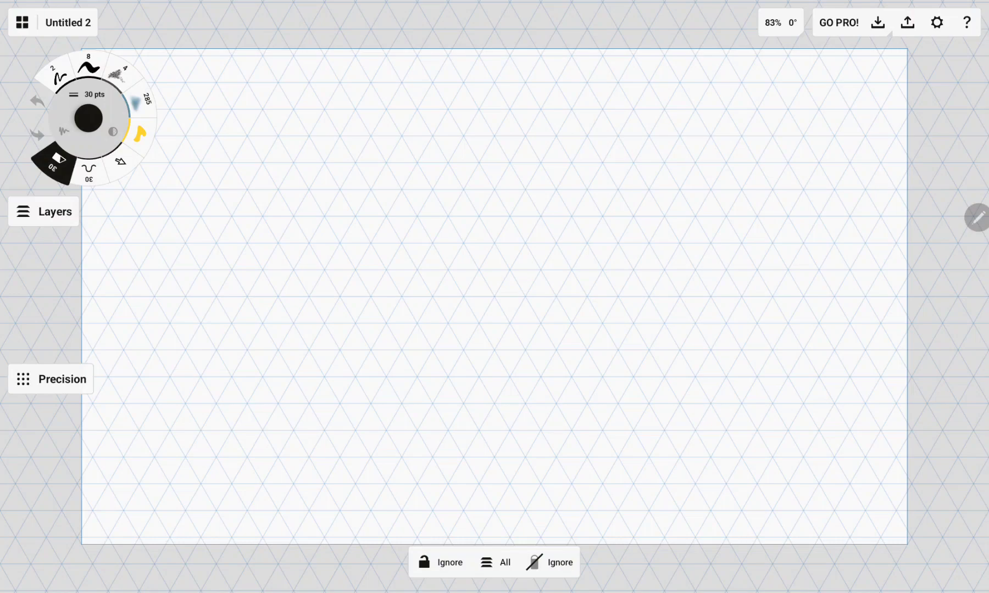
pyautogui.click(936, 22)
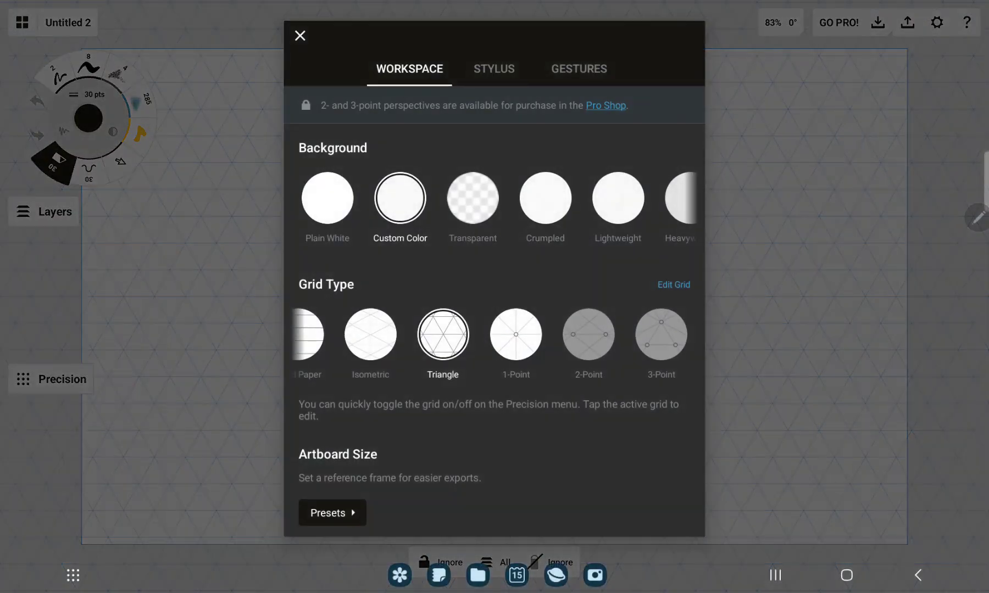
# Step: Switch the settings to the Gestures section with two-finger and tap-and-hold options
pyautogui.click(577, 69)
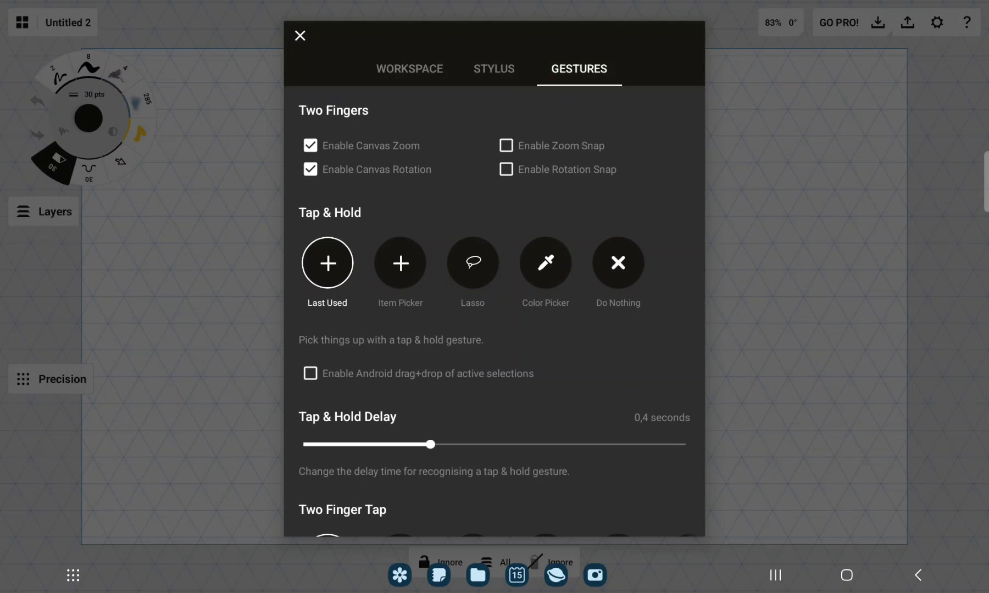
# Step: Check 'Enable Zoom Snap' under Two Fingers and close settings to the blank canvas
pyautogui.click(506, 146)
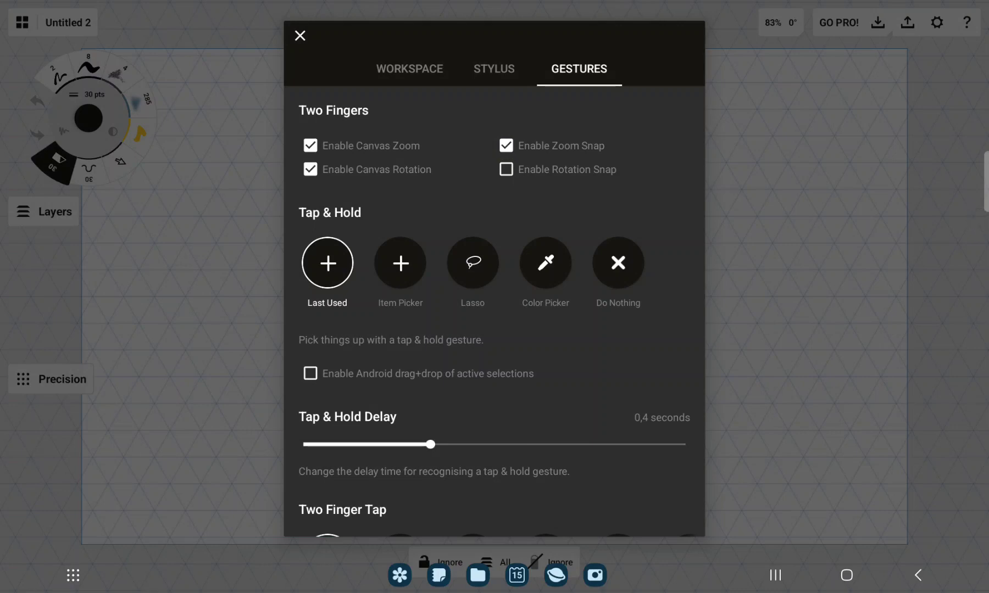
pyautogui.click(300, 36)
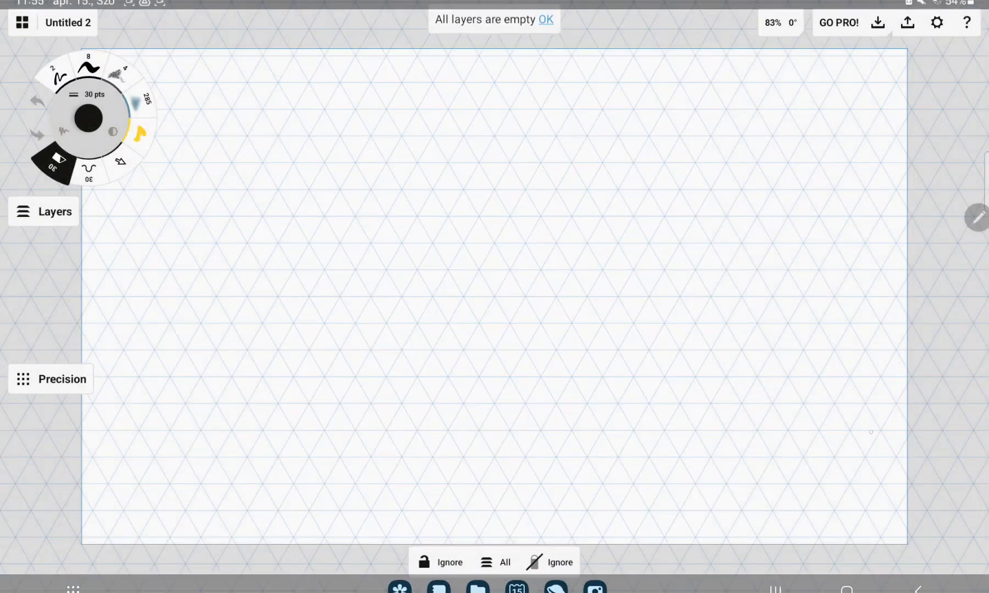